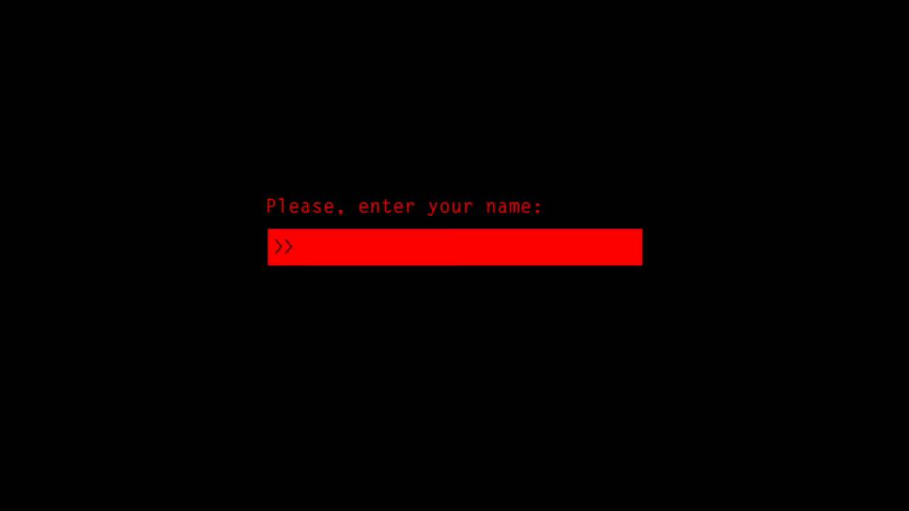
# - Answer the prompts with name BIGS, birth year 19, month DECEMBER and day 11
pyautogui.write('BIGS')
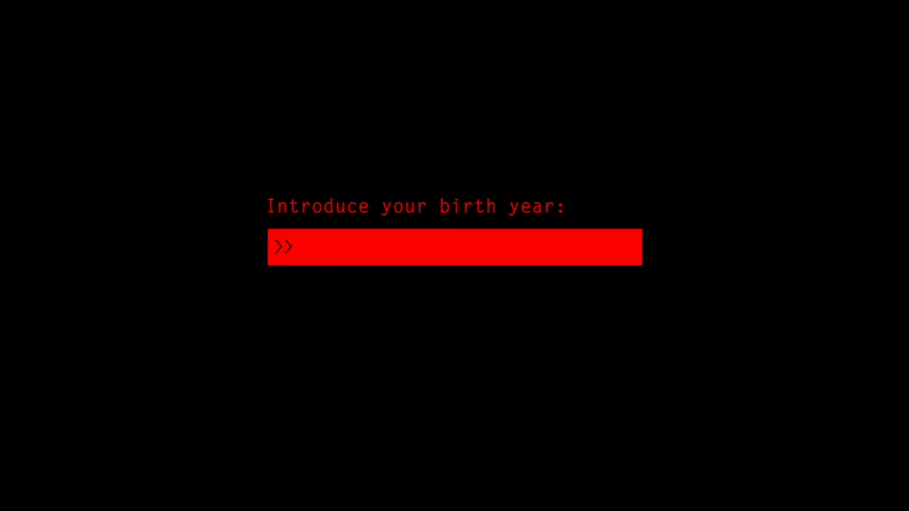
pyautogui.write('19')
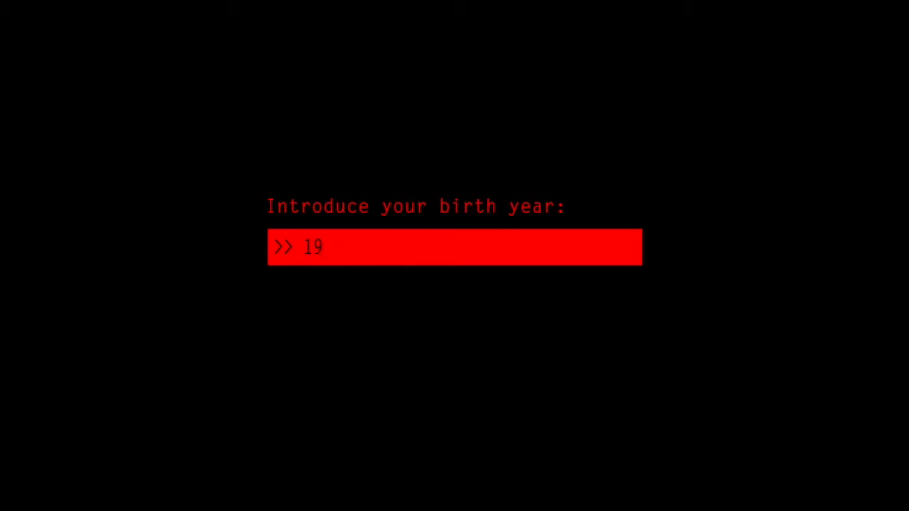
pyautogui.press('Return')
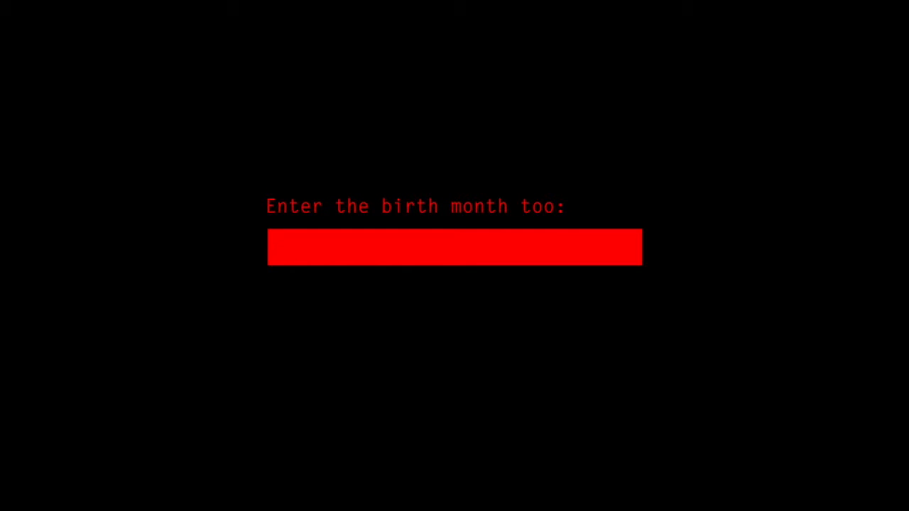
pyautogui.write('DECEM')
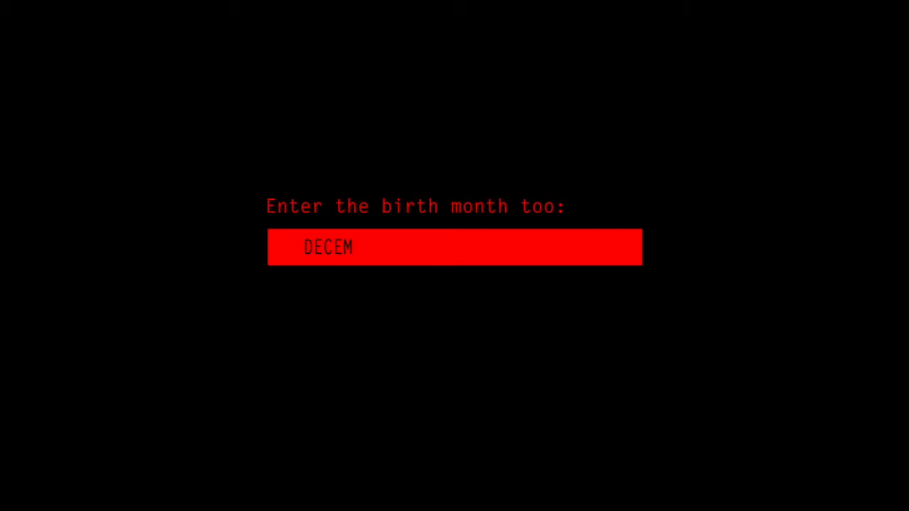
pyautogui.write('BER')
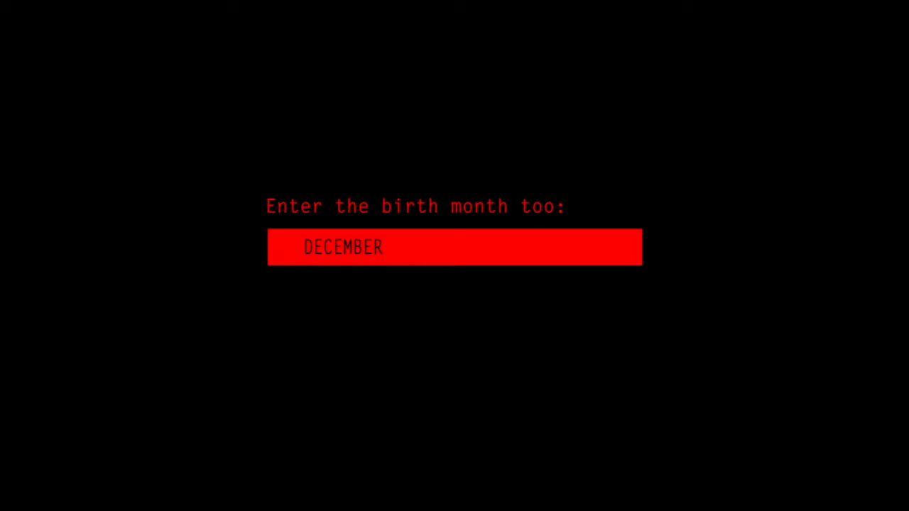
pyautogui.press('Return')
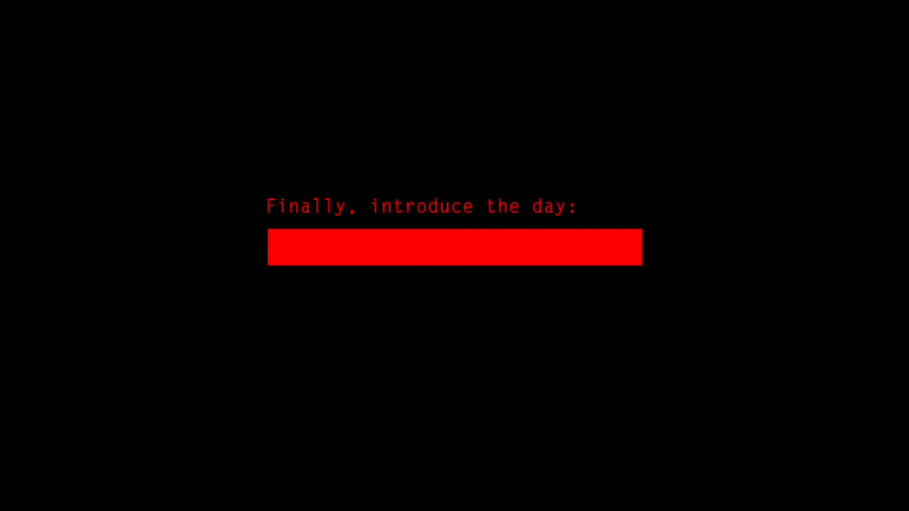
pyautogui.write('11')
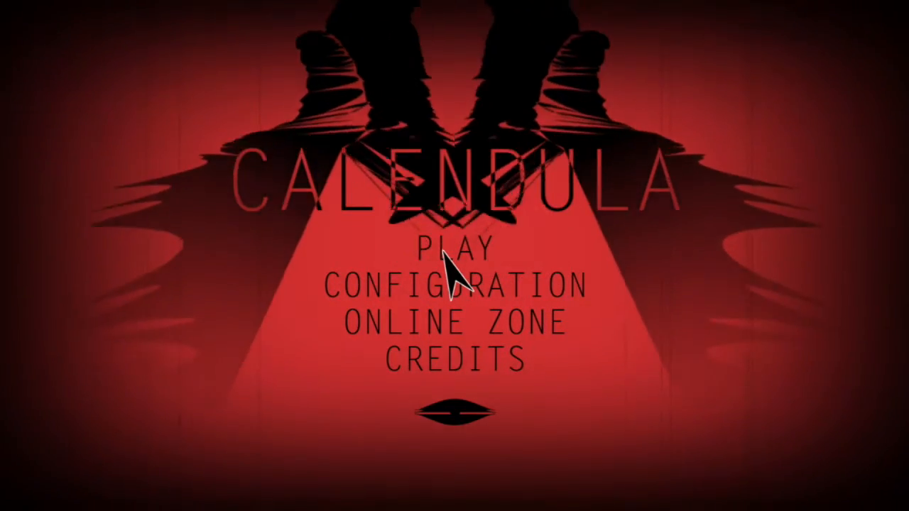
# - Start a new game from PLAY, dismiss the fatal video error, then try LOAD GAME
pyautogui.click(454, 245)
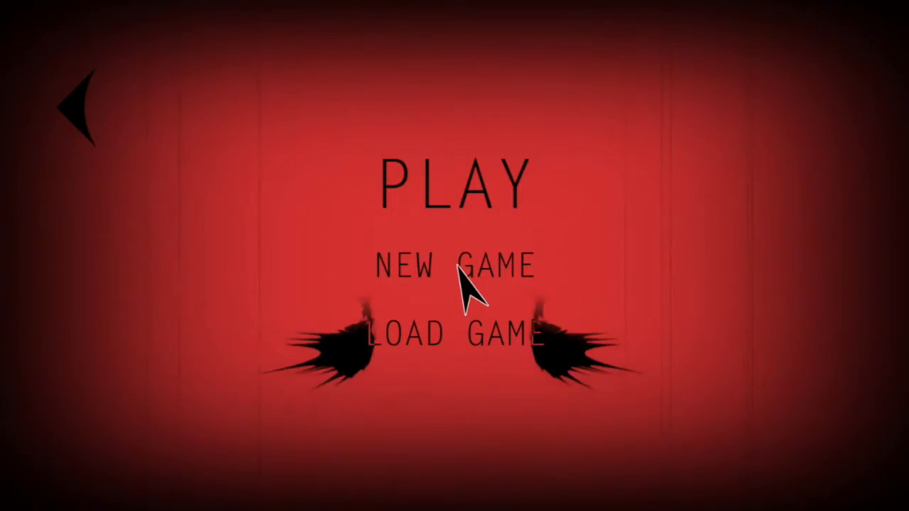
pyautogui.click(456, 265)
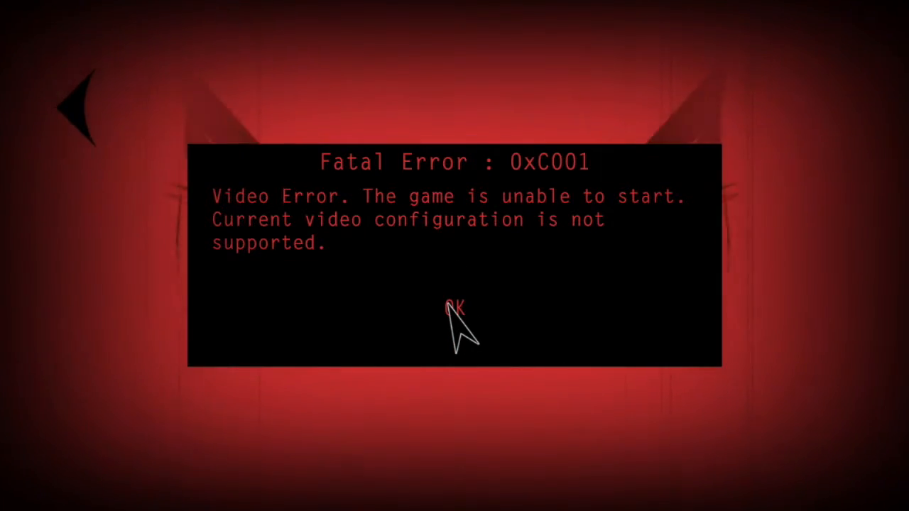
pyautogui.click(454, 309)
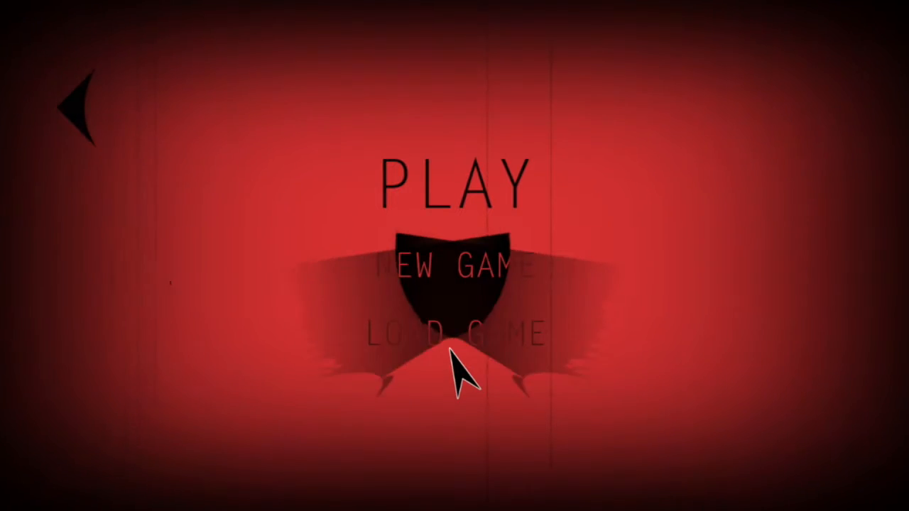
pyautogui.click(458, 333)
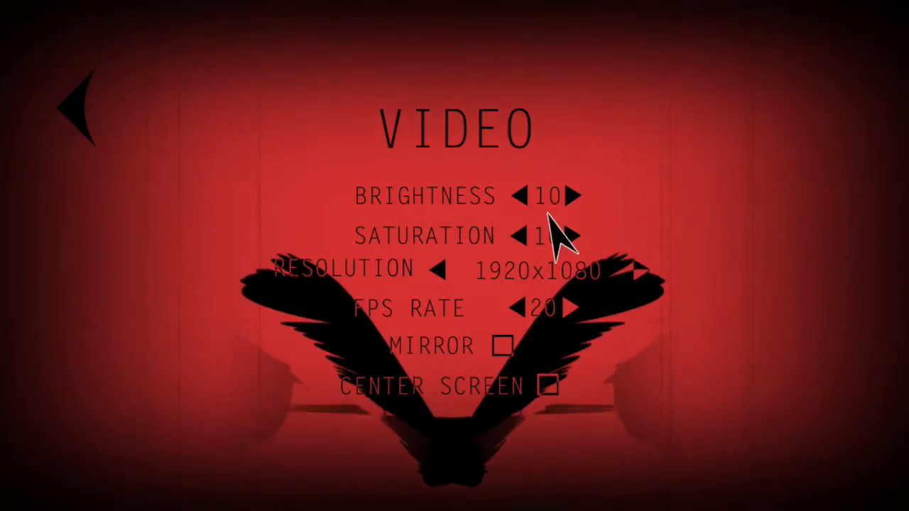
# - Adjust a setting value on the Video settings screen
pyautogui.click(77, 114)
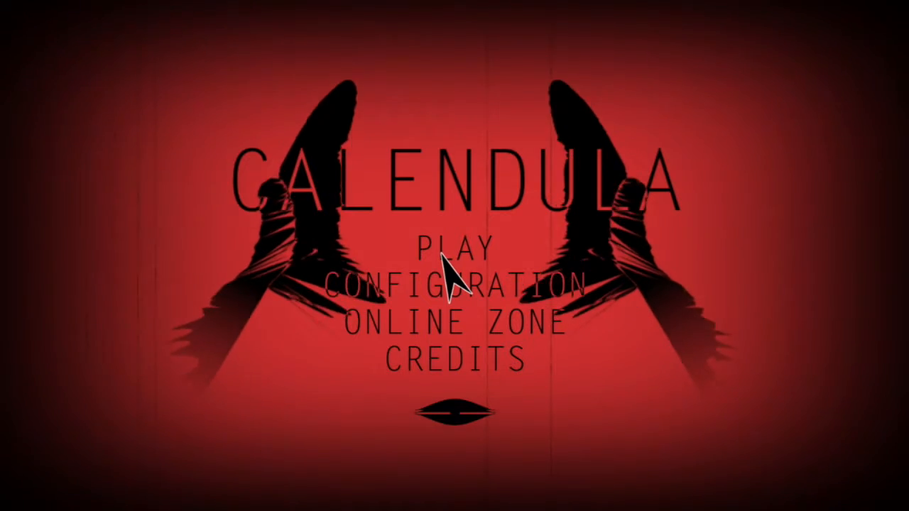
# - Retry new game, dismiss the memory slots error, load a save, and walk the red corridor
pyautogui.click(454, 247)
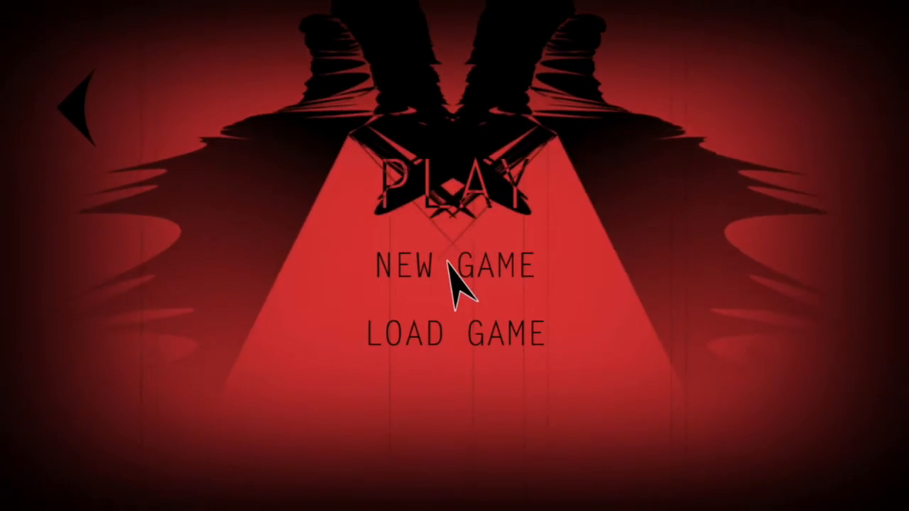
pyautogui.click(456, 266)
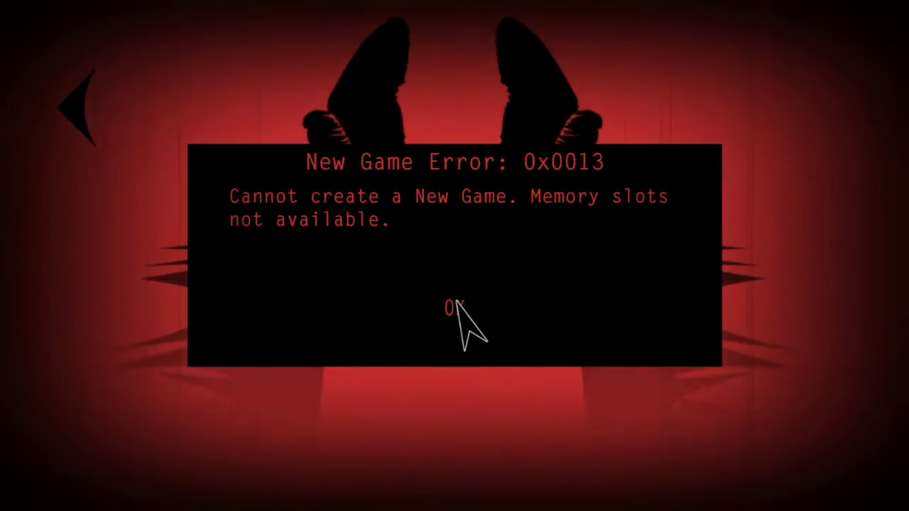
pyautogui.click(453, 308)
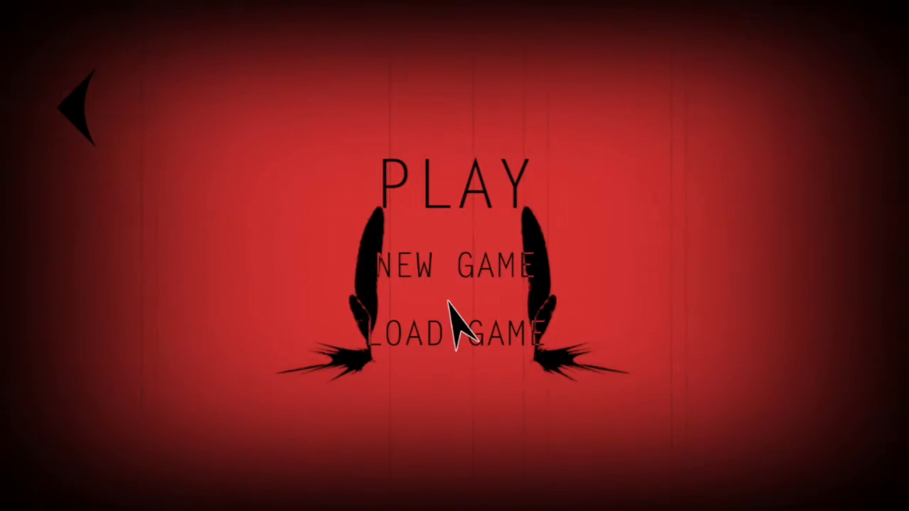
pyautogui.click(455, 335)
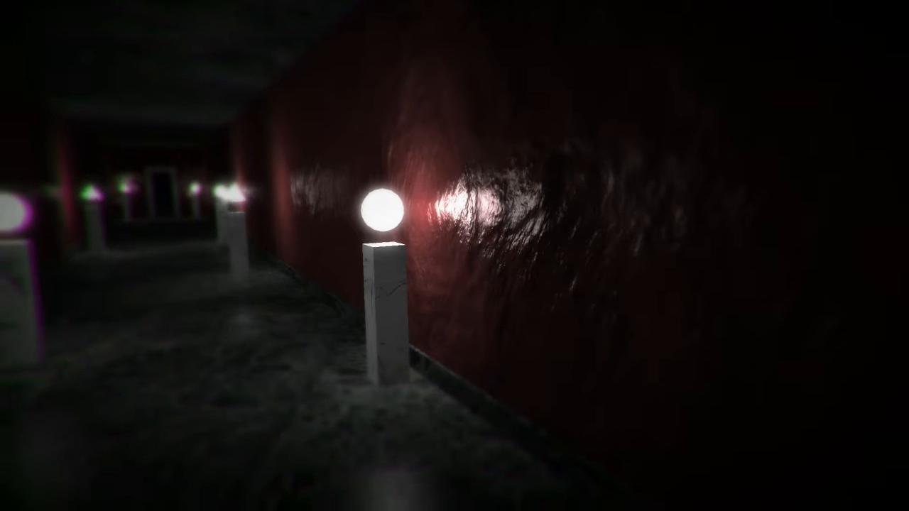
pyautogui.moveTo(454, 256)
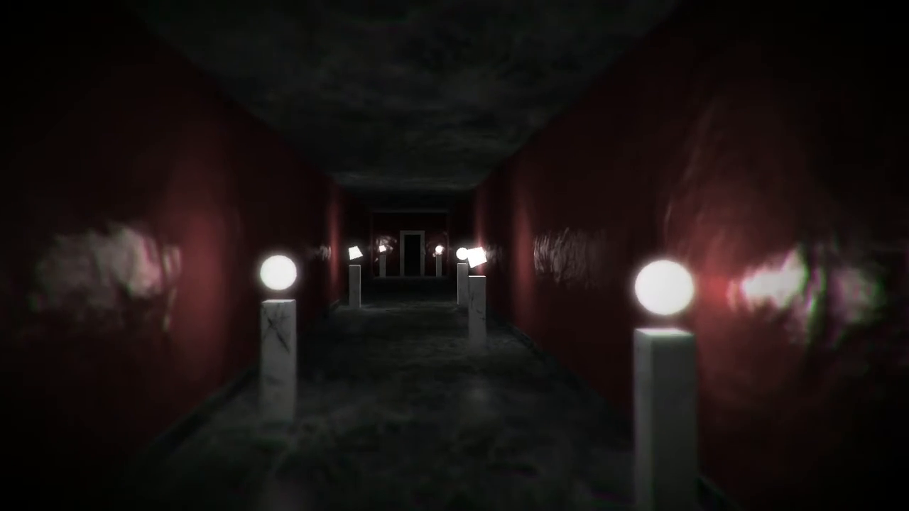
pyautogui.press('w')
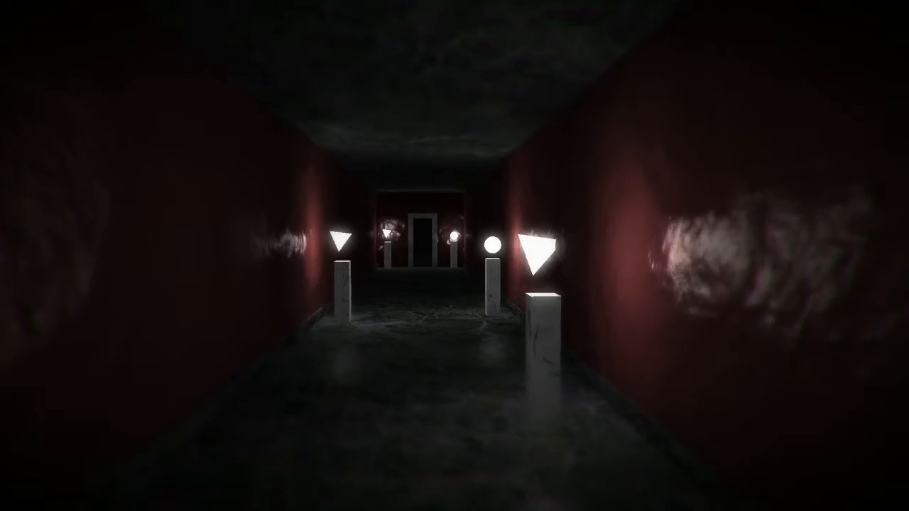
pyautogui.moveTo(454, 255)
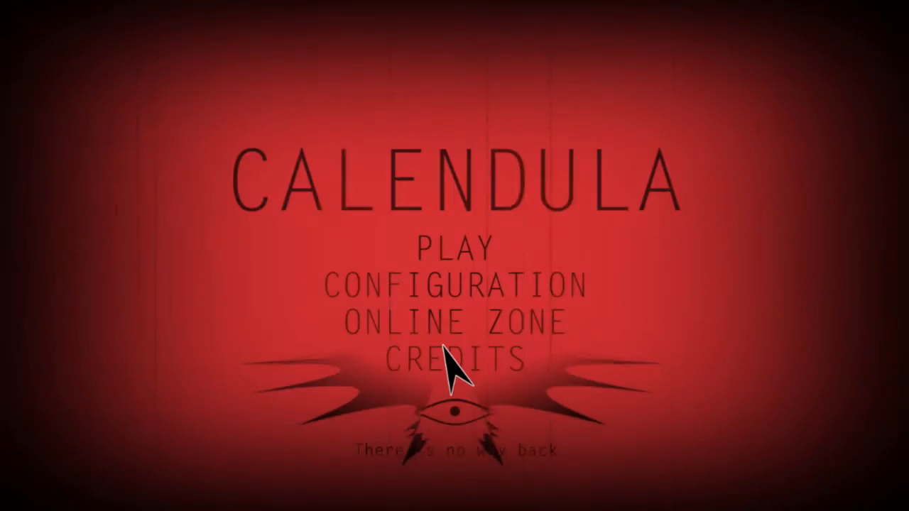
pyautogui.click(454, 285)
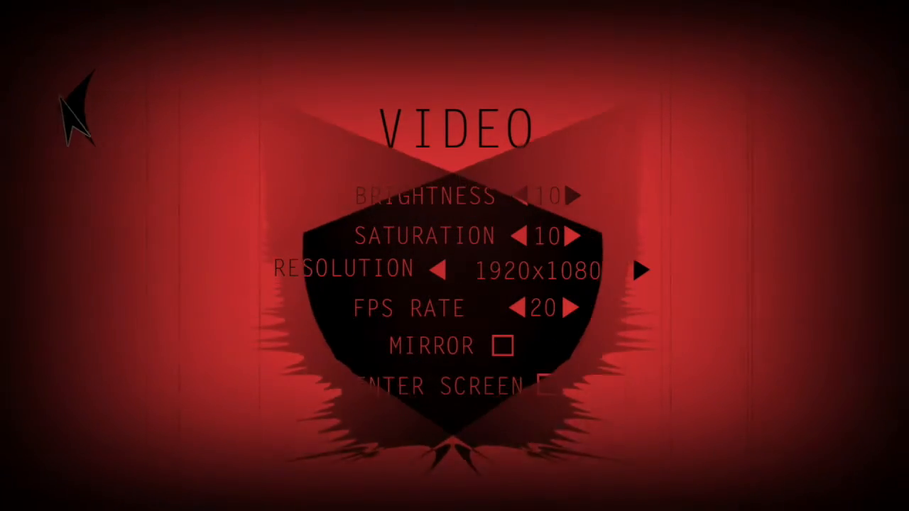
pyautogui.moveTo(876, 85)
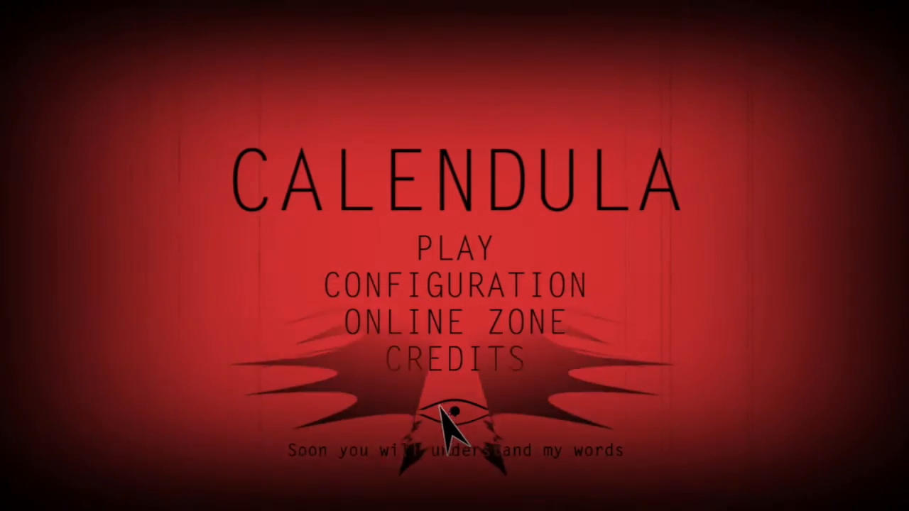
# - Start a new game and dismiss the Encoding Error 0x0616 dialog
pyautogui.click(455, 247)
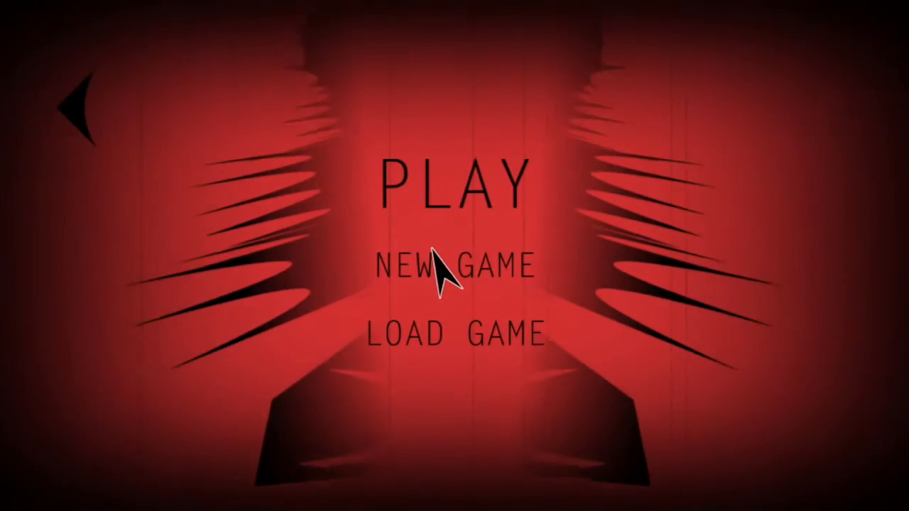
pyautogui.click(440, 266)
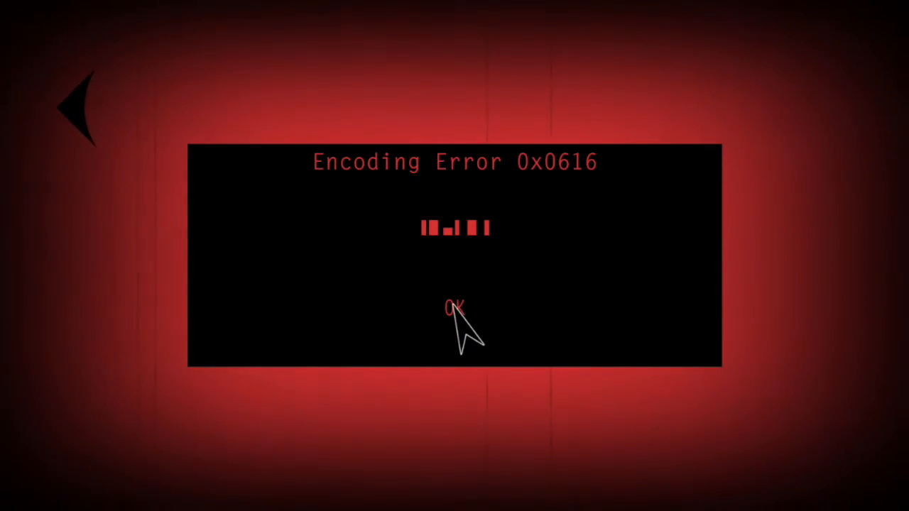
pyautogui.click(453, 307)
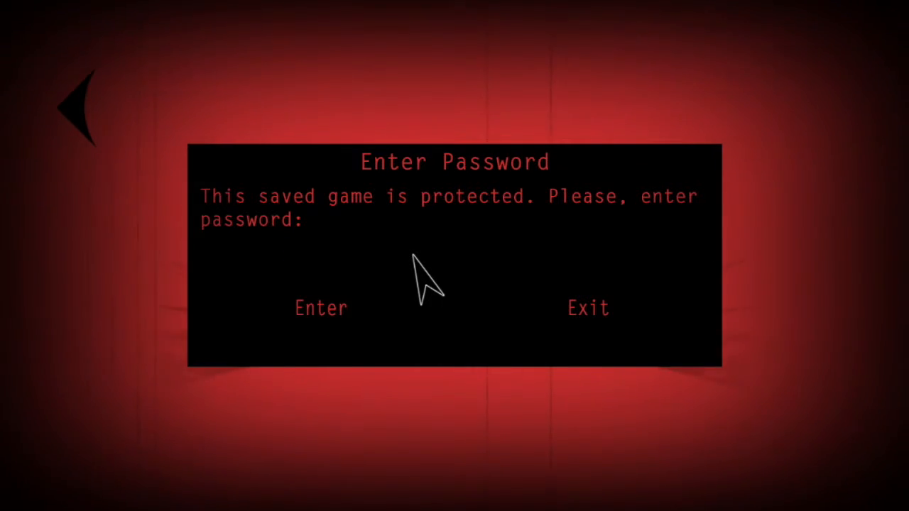
# - Type password guesses such as DECEMBER into the protected-save password box
pyautogui.write('BI')
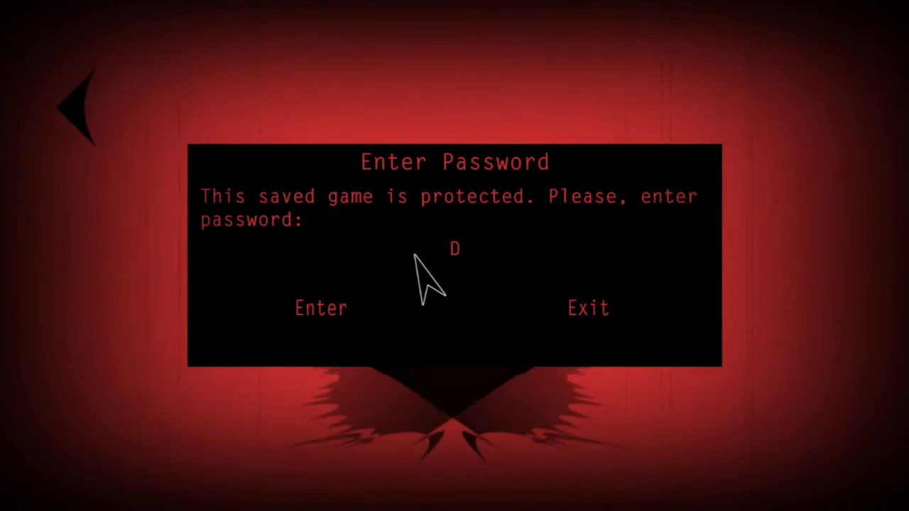
pyautogui.write('ECEMBER')
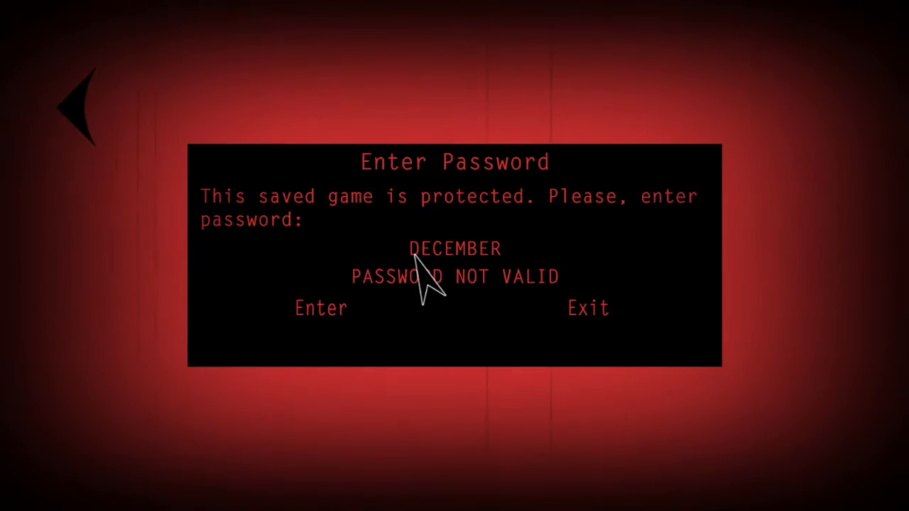
pyautogui.write('11')
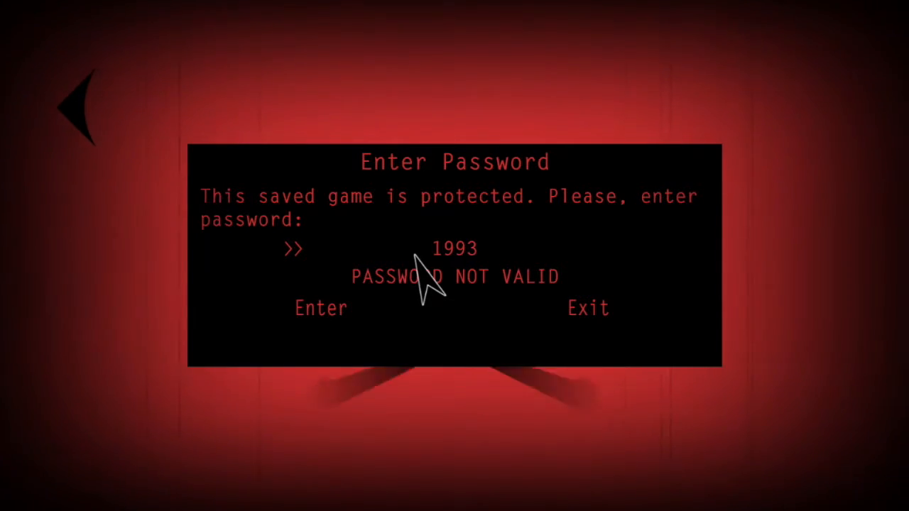
pyautogui.moveTo(341, 333)
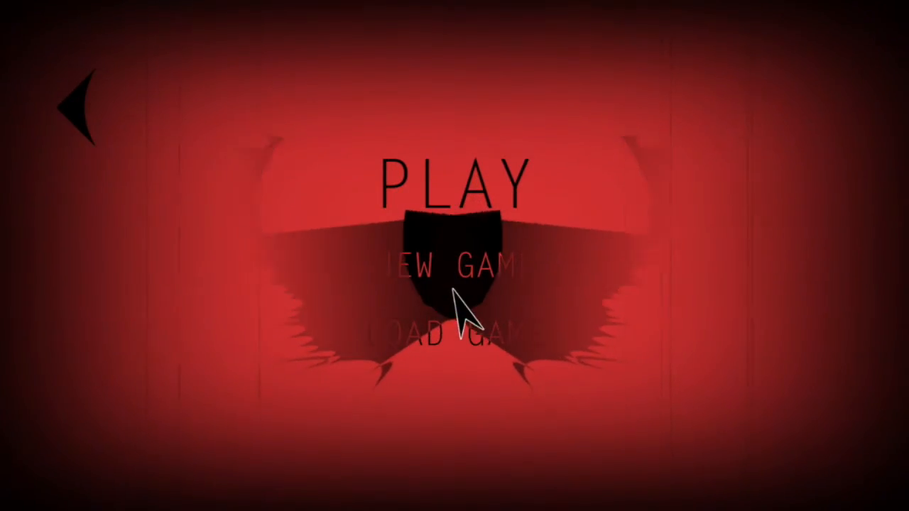
# - Try Load Game, then New Game to bring up Encoding Error 0x0616
pyautogui.click(447, 334)
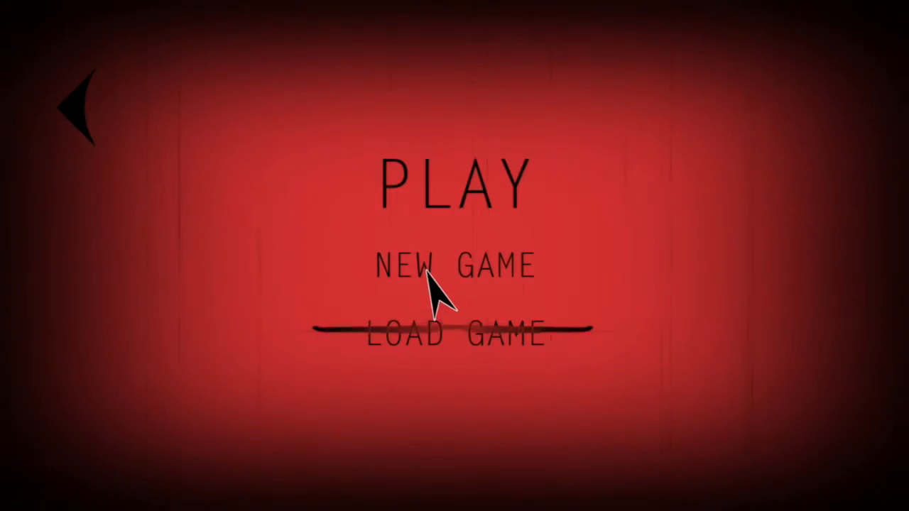
pyautogui.click(453, 265)
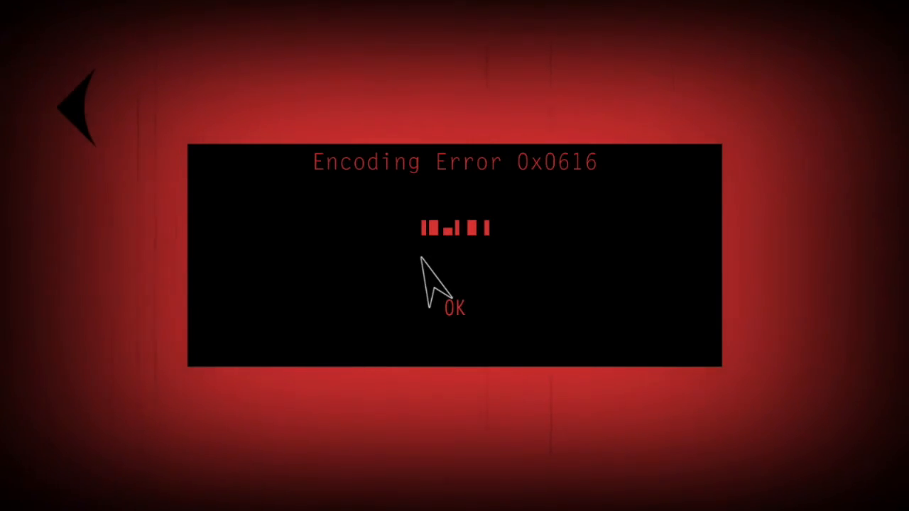
pyautogui.moveTo(436, 312)
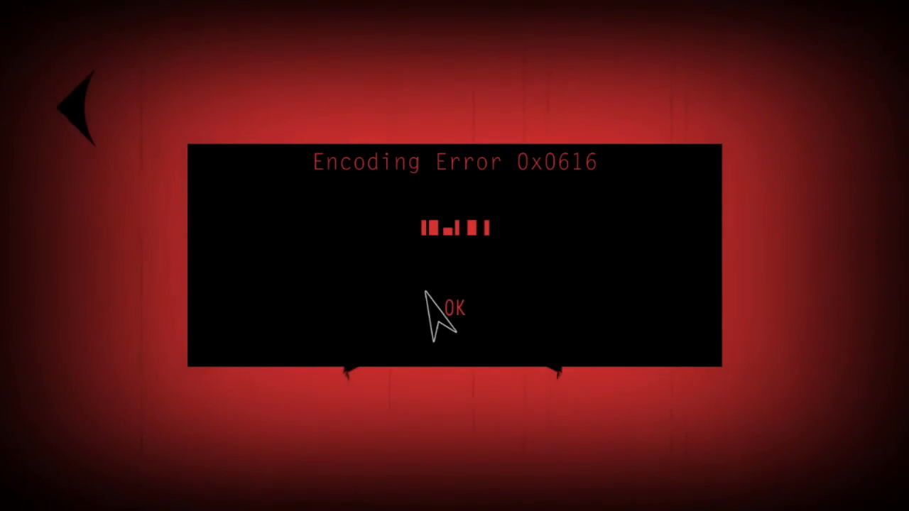
# - Dismiss the Encoding Error 0x0616 dialog
pyautogui.click(454, 306)
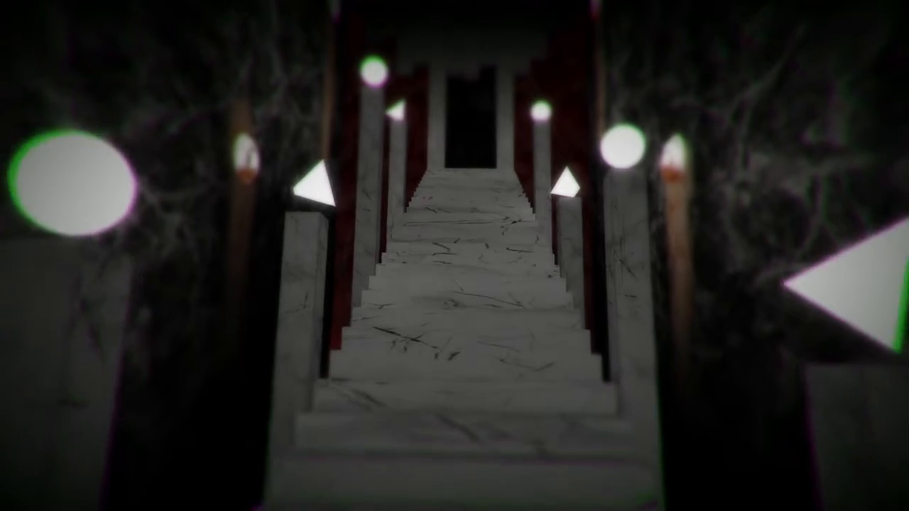
# - Walk forward through the marble staircase scene, then open Video settings from the title menu
pyautogui.press('w')
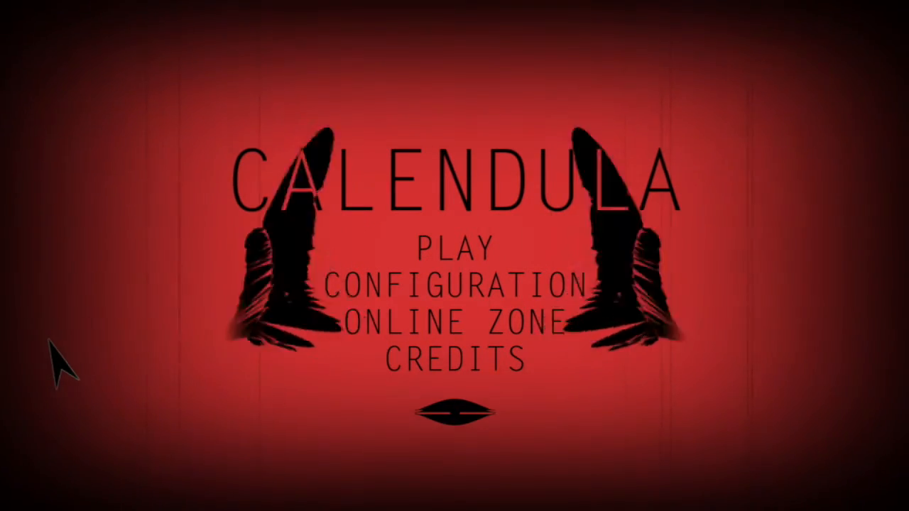
pyautogui.click(467, 283)
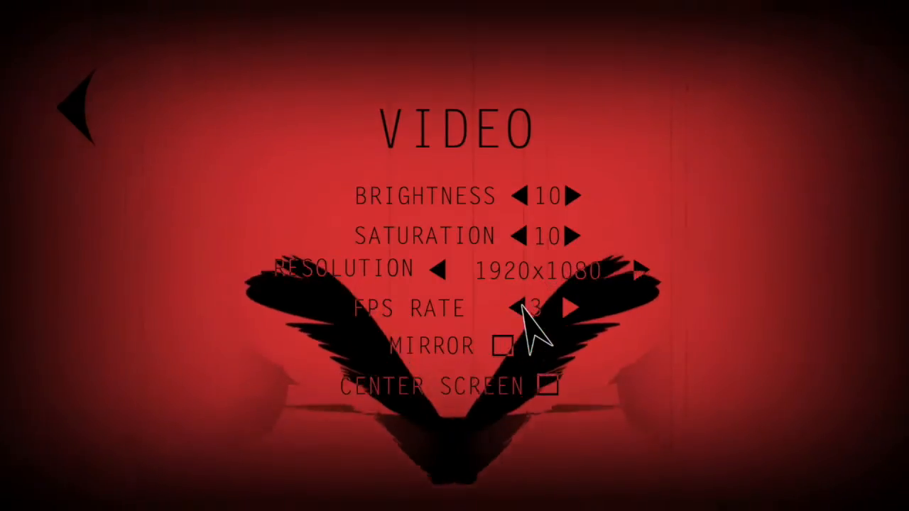
# - Raise the FPS RATE to 14 using the arrow controls
pyautogui.click(567, 307)
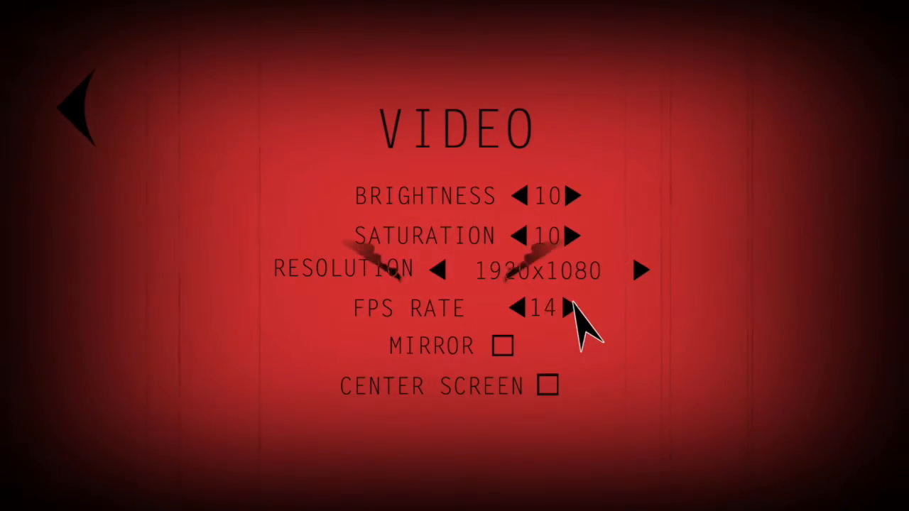
pyautogui.click(76, 106)
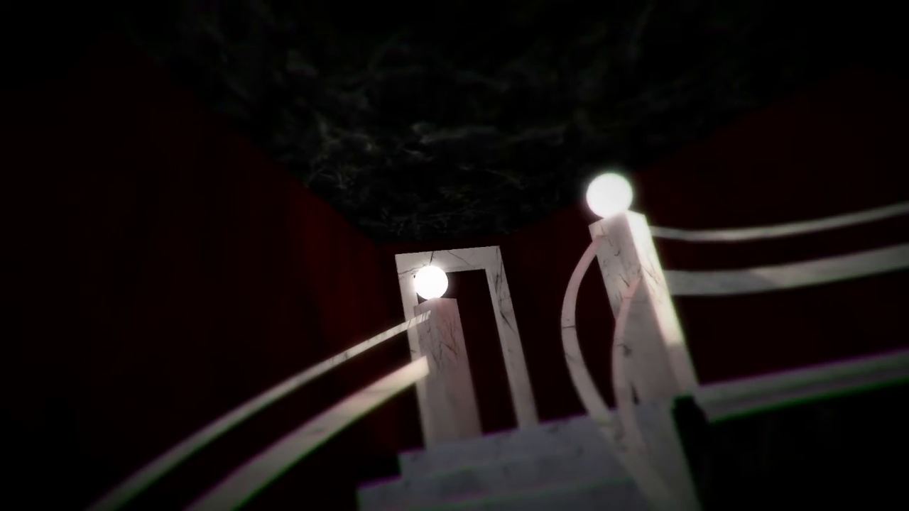
pyautogui.moveTo(454, 256)
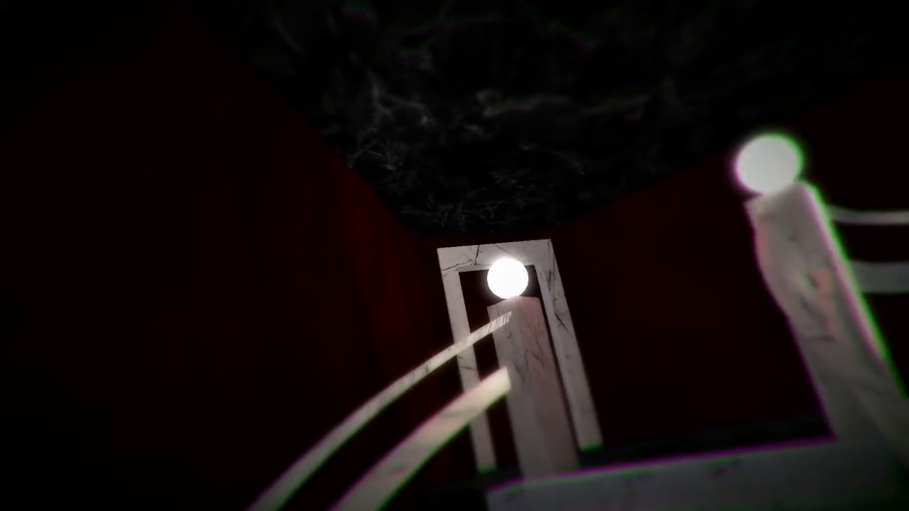
pyautogui.moveTo(455, 256)
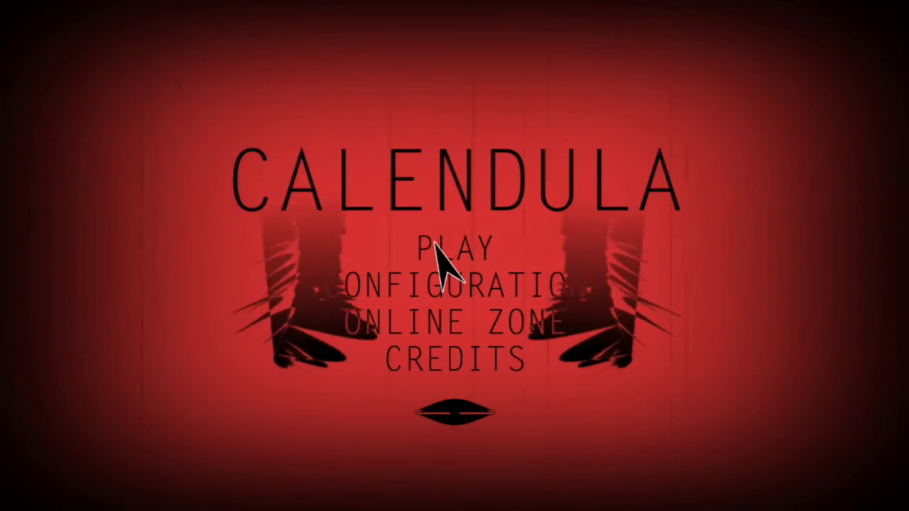
# - Start a new game from Play, producing New Game Error 1x5330 about unavailable memory slots
pyautogui.click(453, 244)
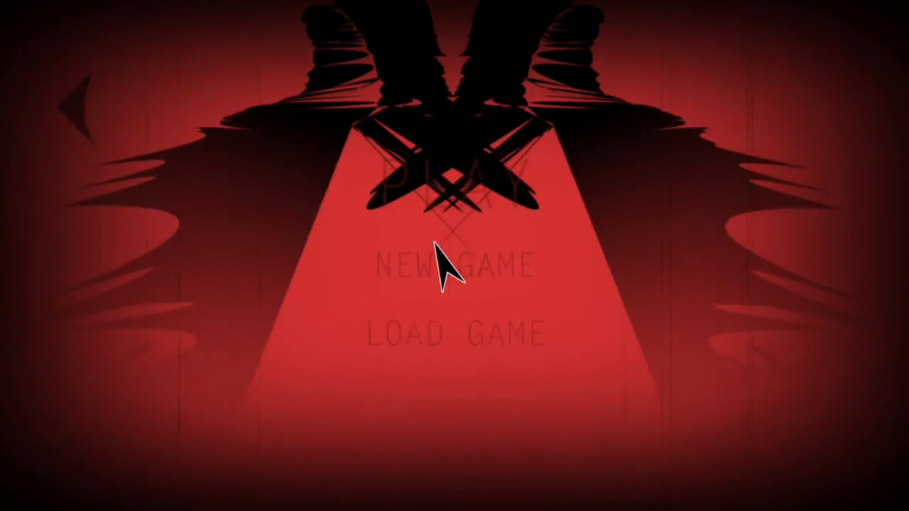
pyautogui.click(445, 334)
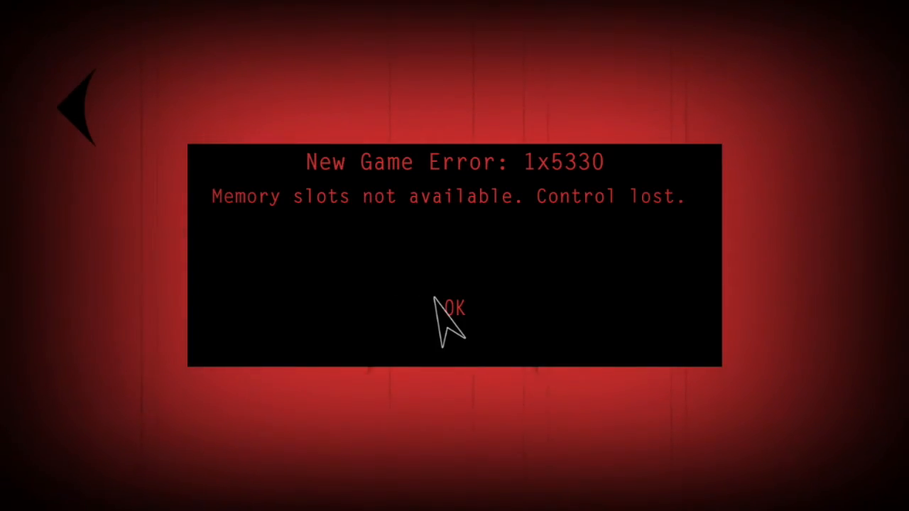
# - Dismiss the memory slots error and select Configuration on the title menu
pyautogui.click(453, 309)
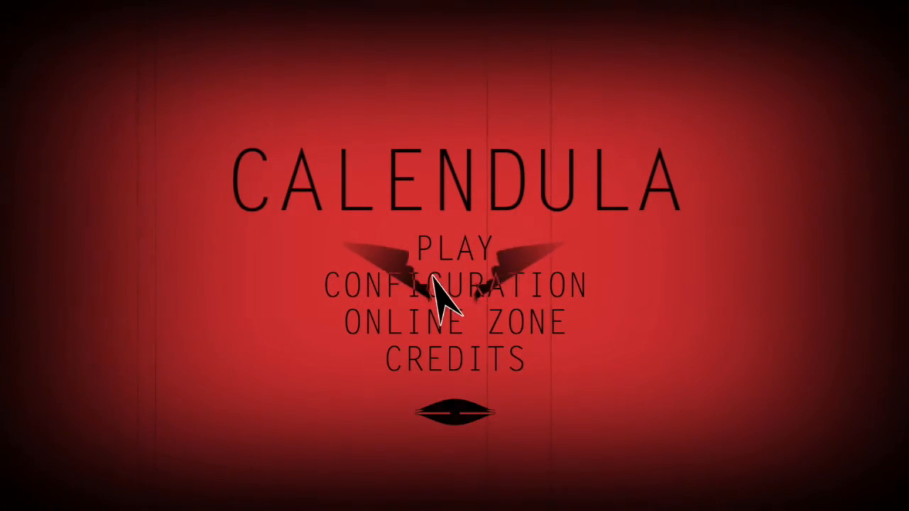
pyautogui.click(454, 285)
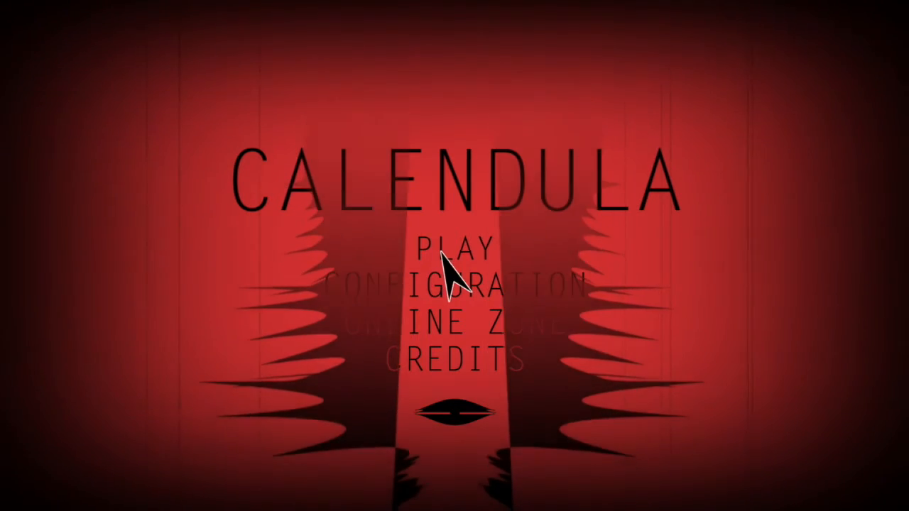
pyautogui.click(453, 286)
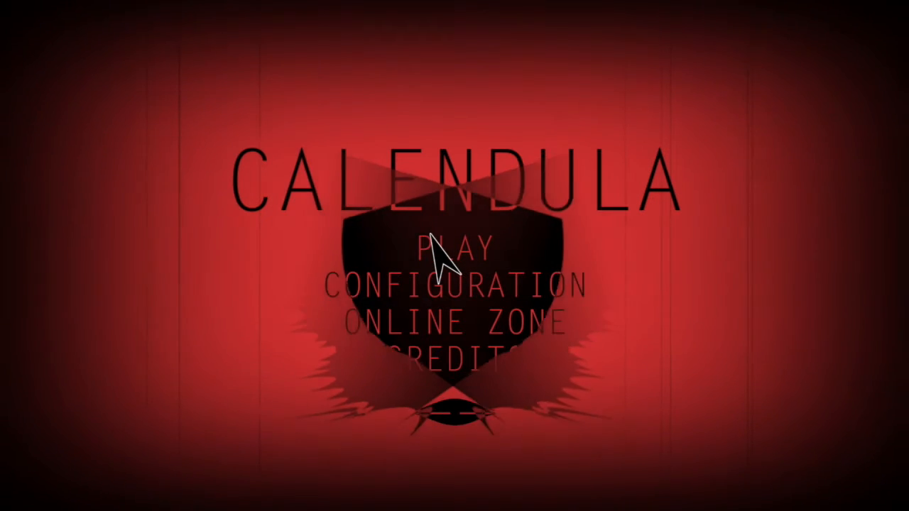
pyautogui.click(458, 249)
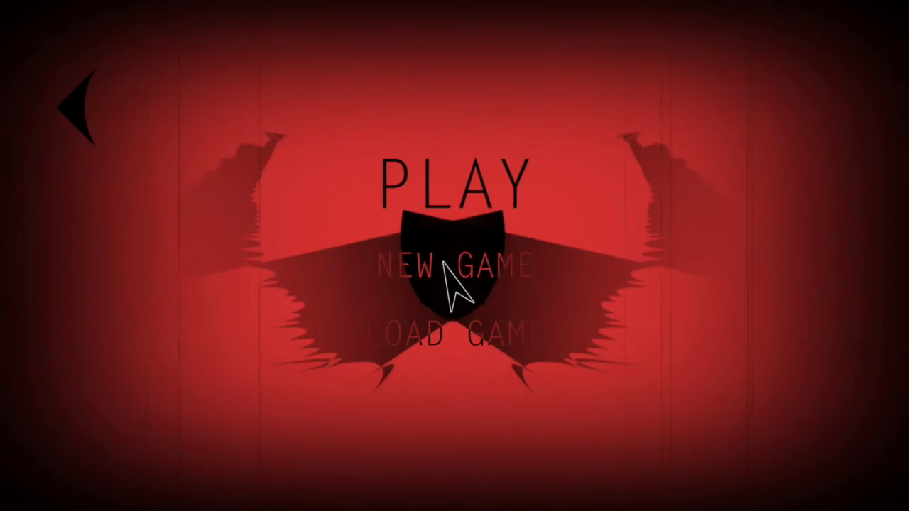
pyautogui.click(454, 332)
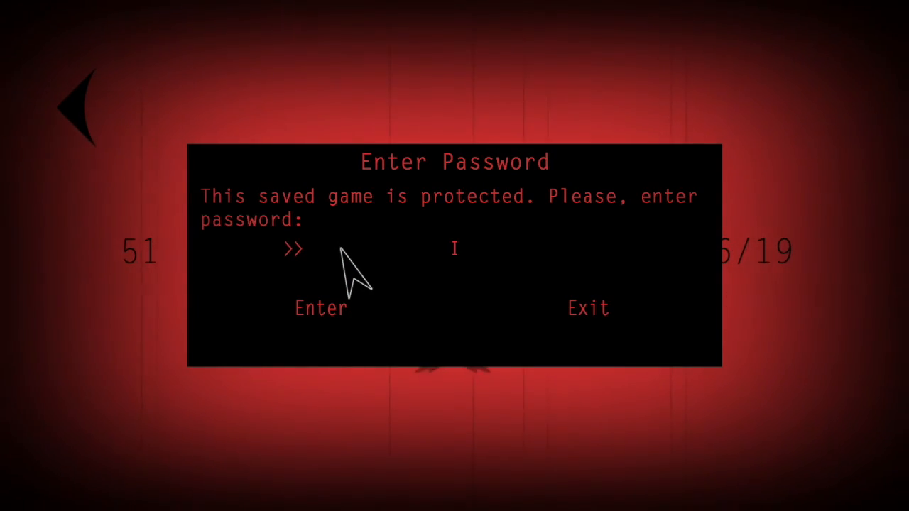
pyautogui.write('SEE')
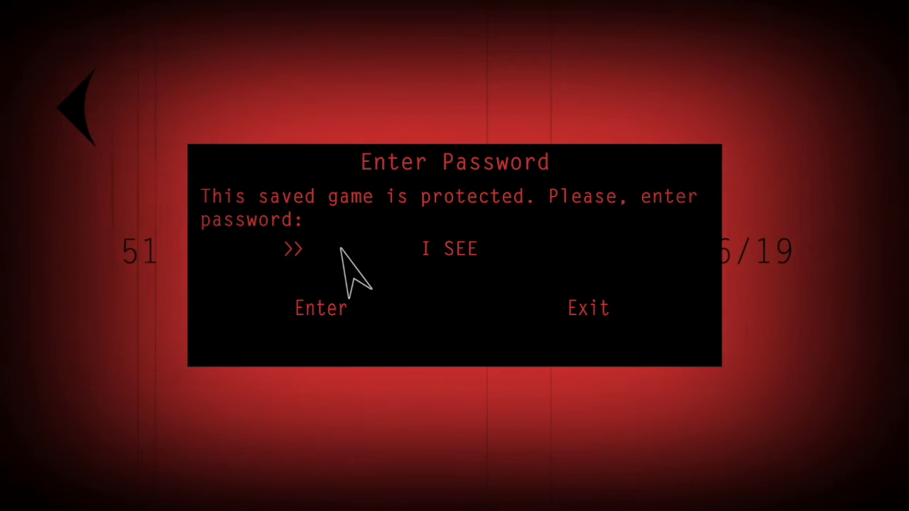
pyautogui.write('U')
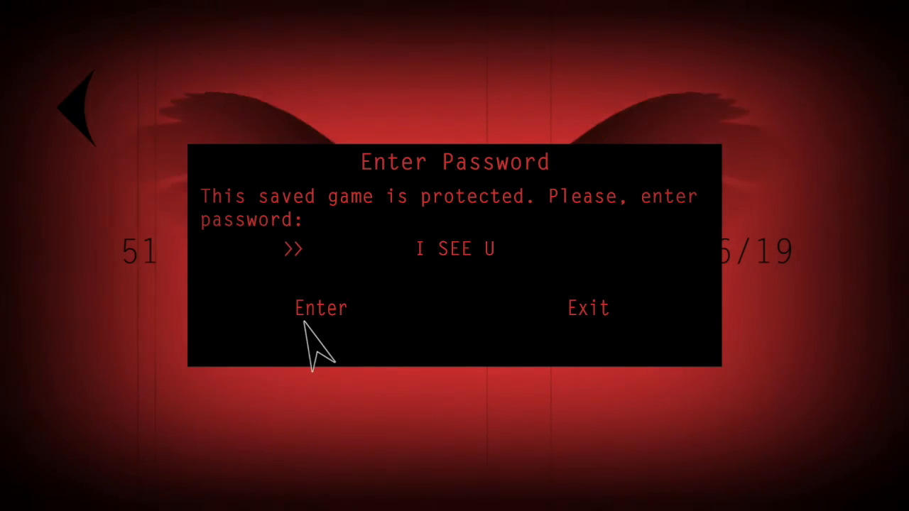
pyautogui.click(321, 307)
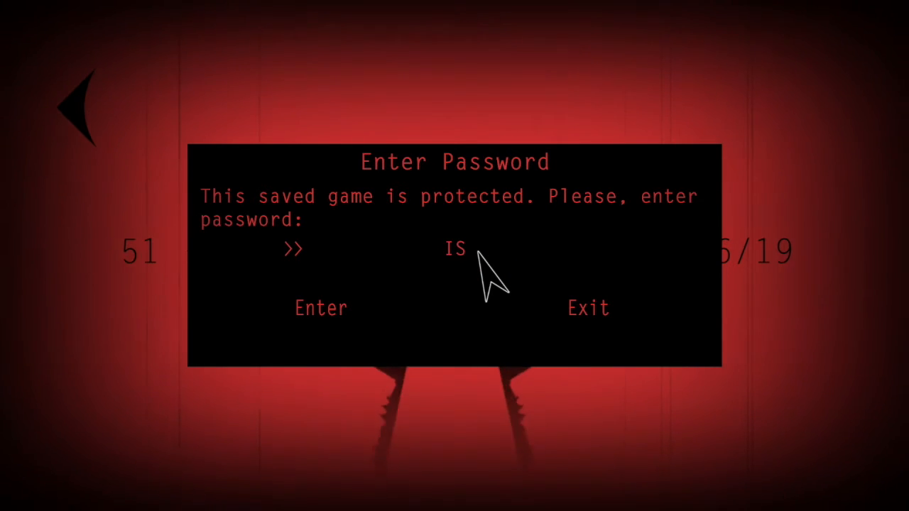
pyautogui.write('EEU')
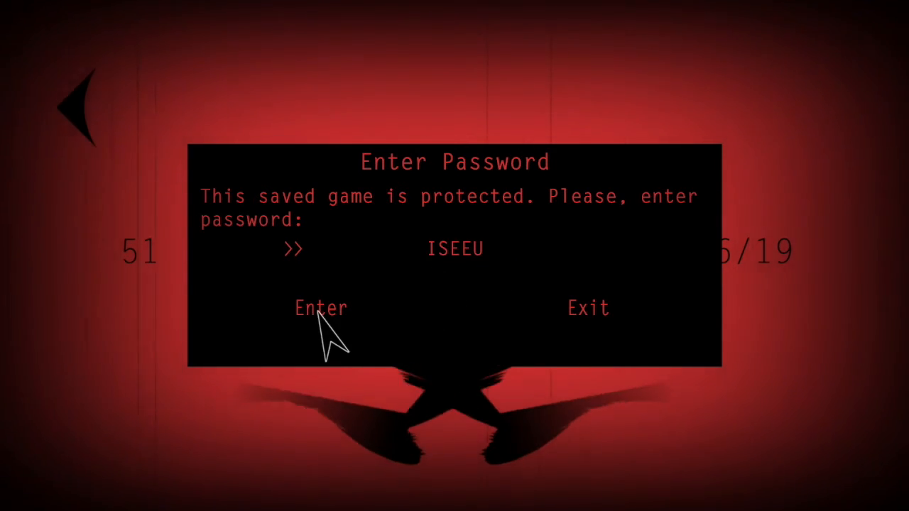
pyautogui.click(320, 308)
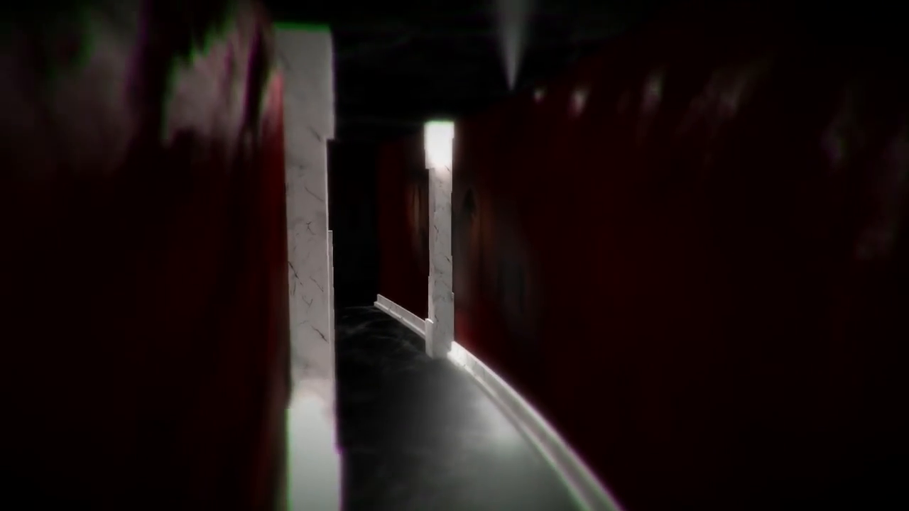